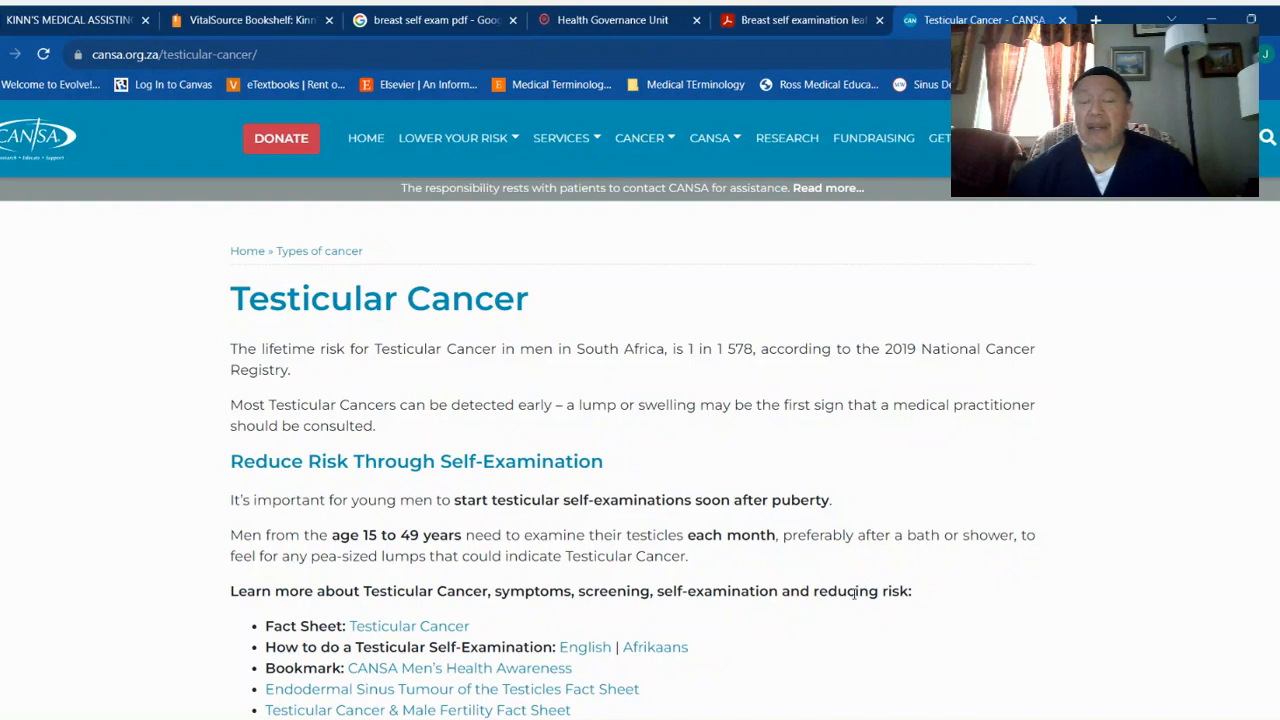
pyautogui.moveTo(1065, 506)
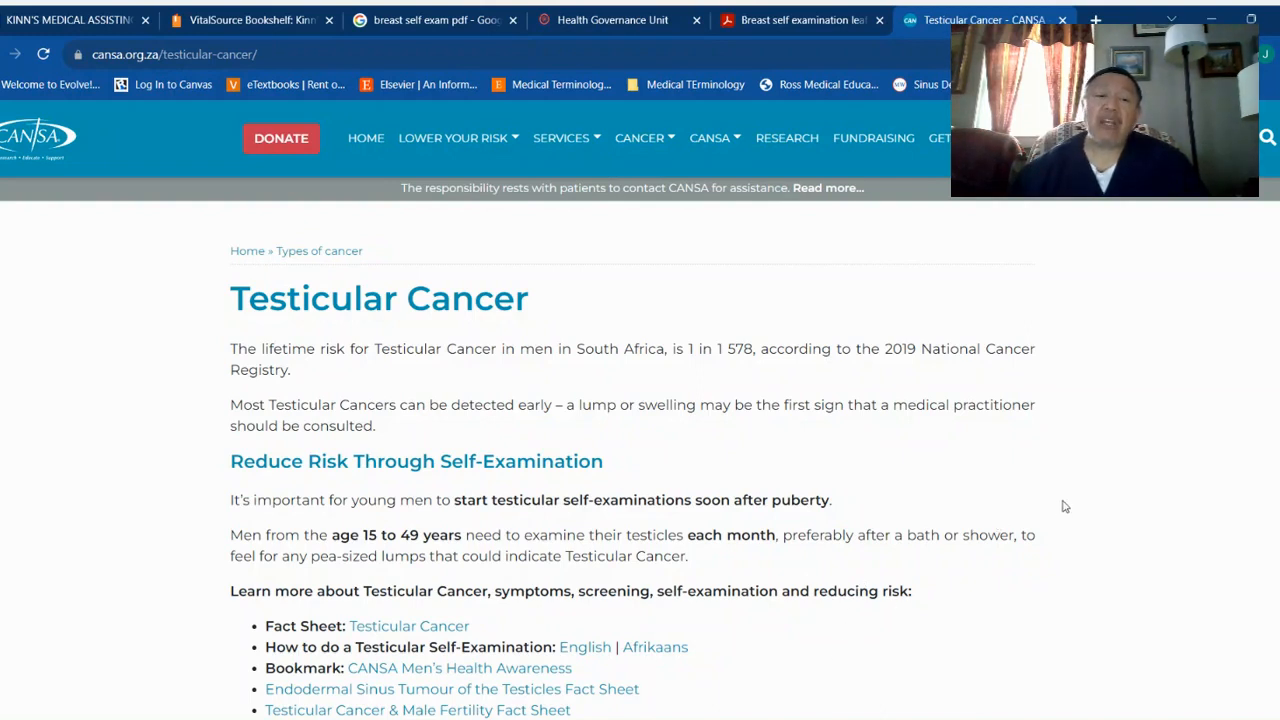
pyautogui.scroll(-3)
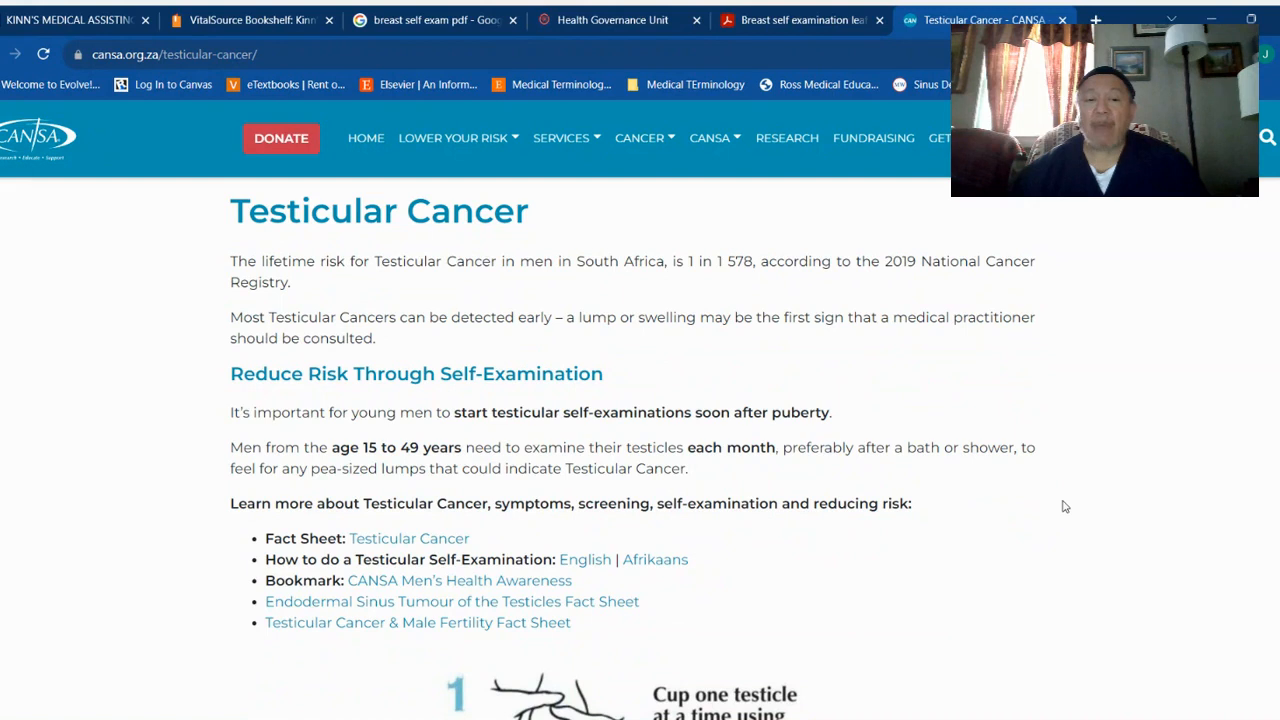
pyautogui.scroll(-3)
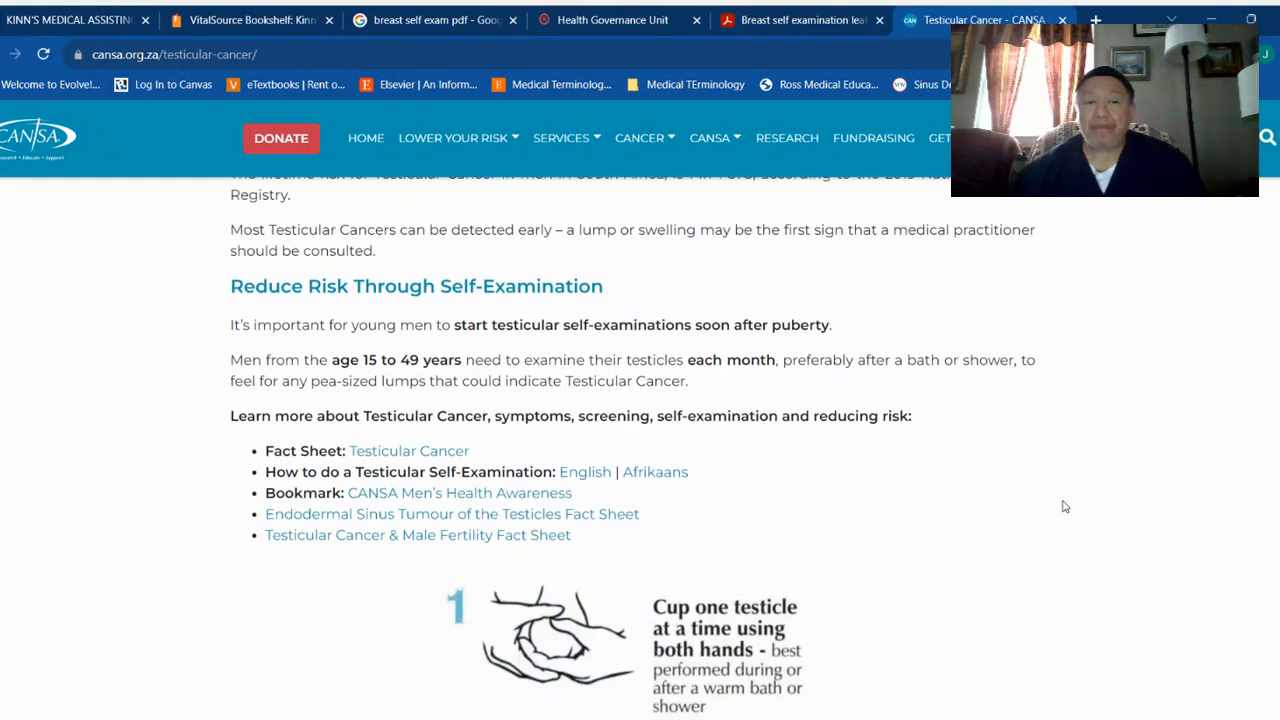
pyautogui.scroll(-3)
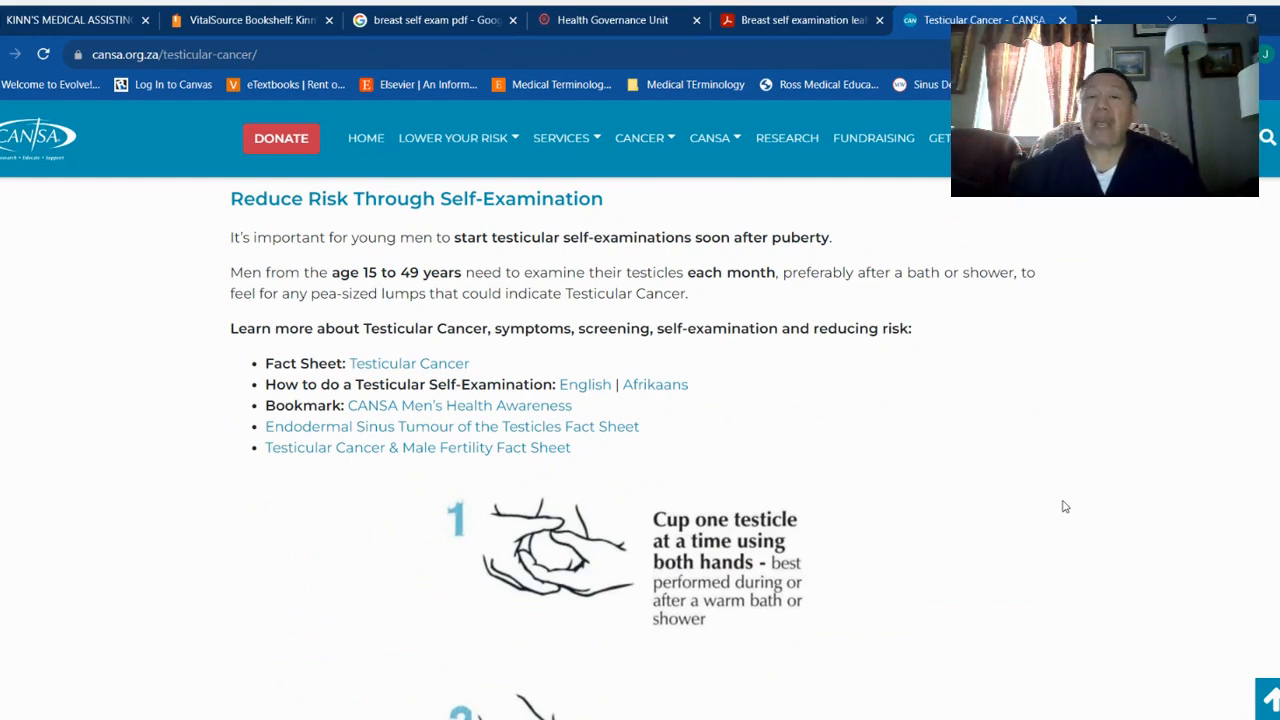
pyautogui.scroll(-3)
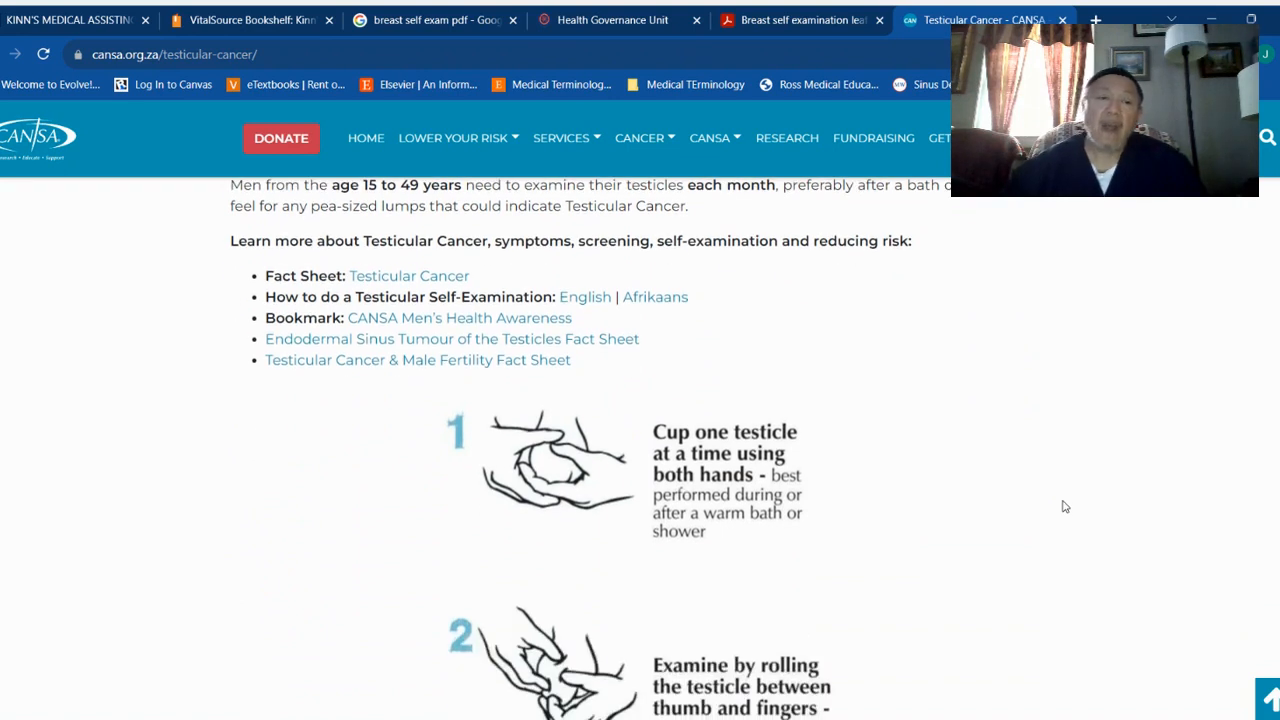
pyautogui.moveTo(644, 542)
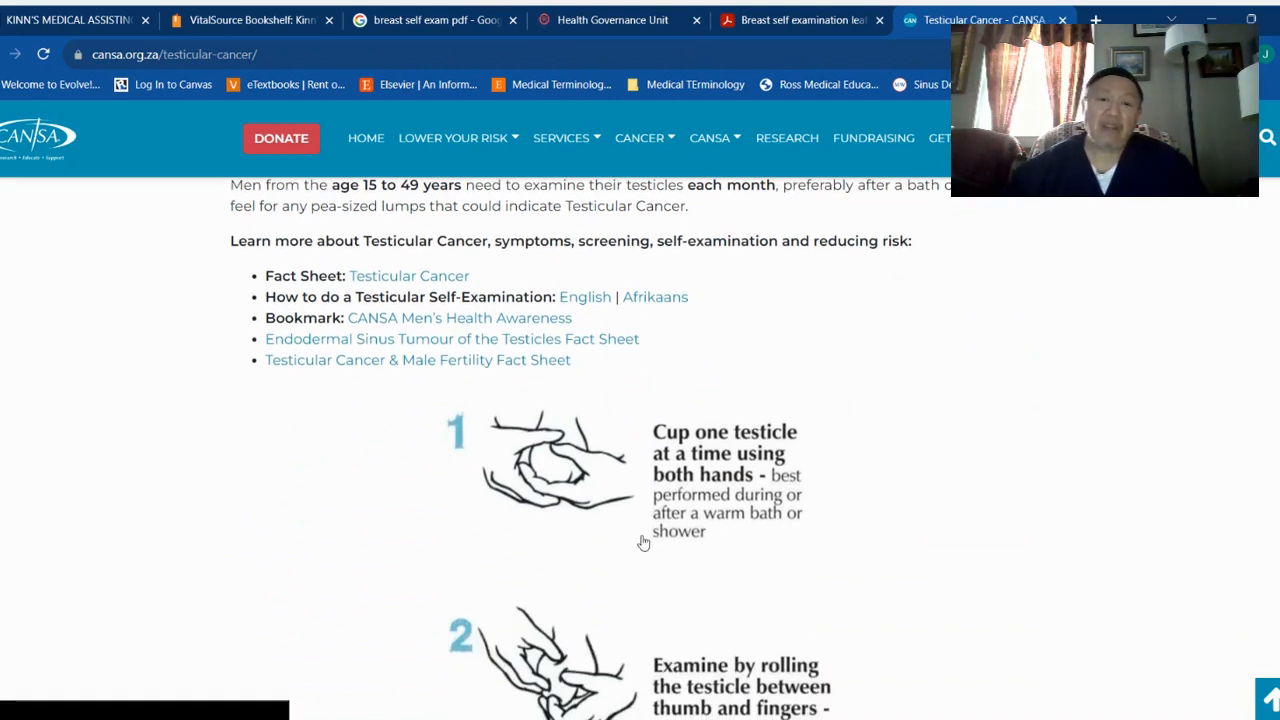
pyautogui.moveTo(925, 516)
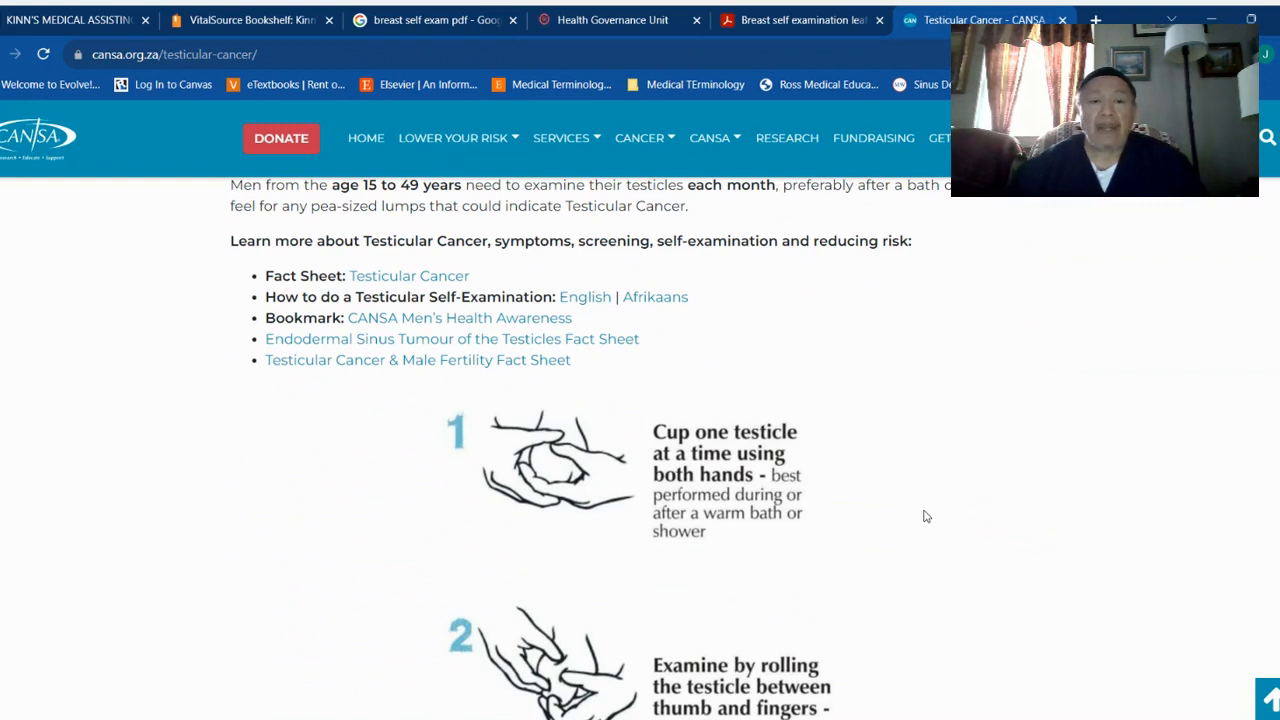
pyautogui.scroll(-3)
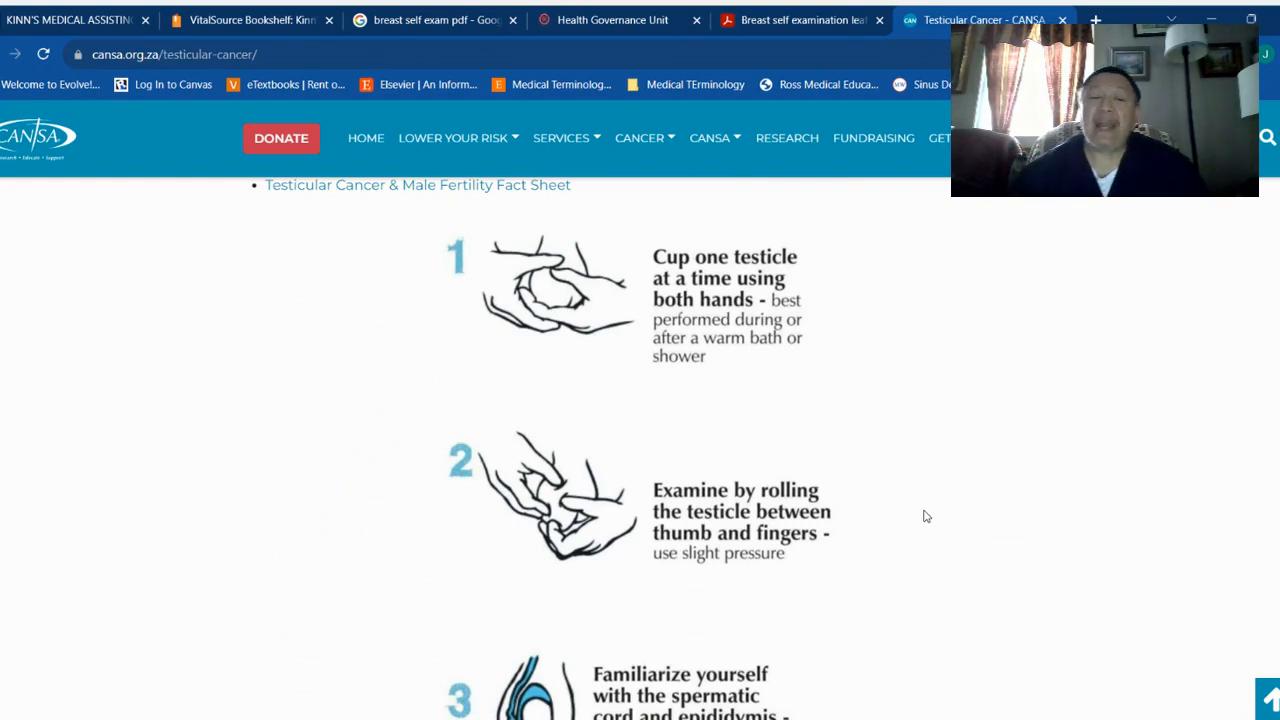
pyautogui.scroll(-3)
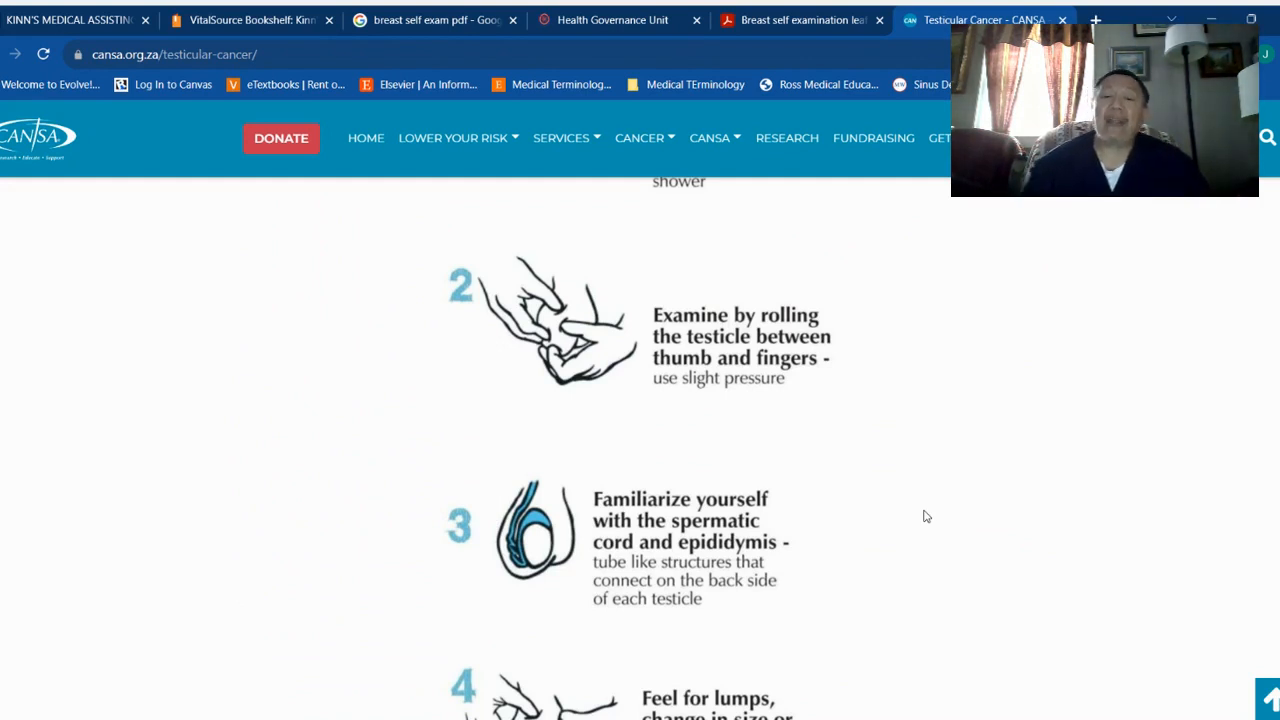
pyautogui.scroll(-3)
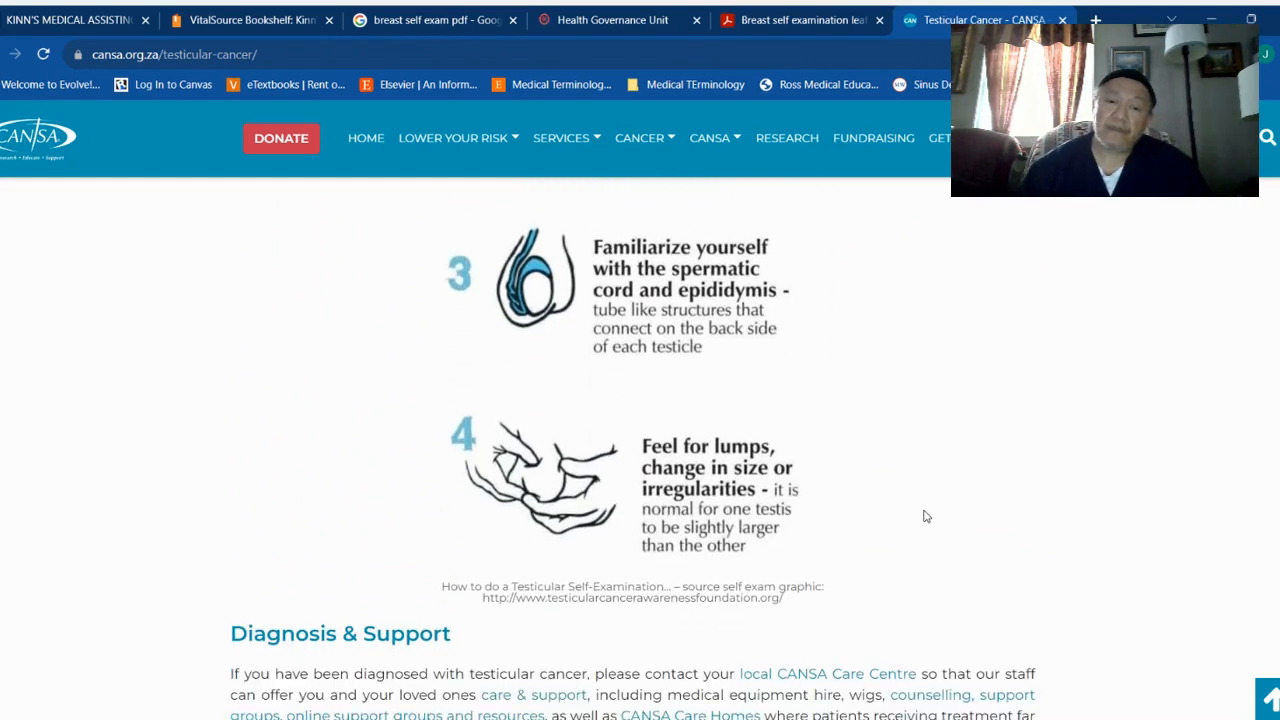
pyautogui.scroll(-3)
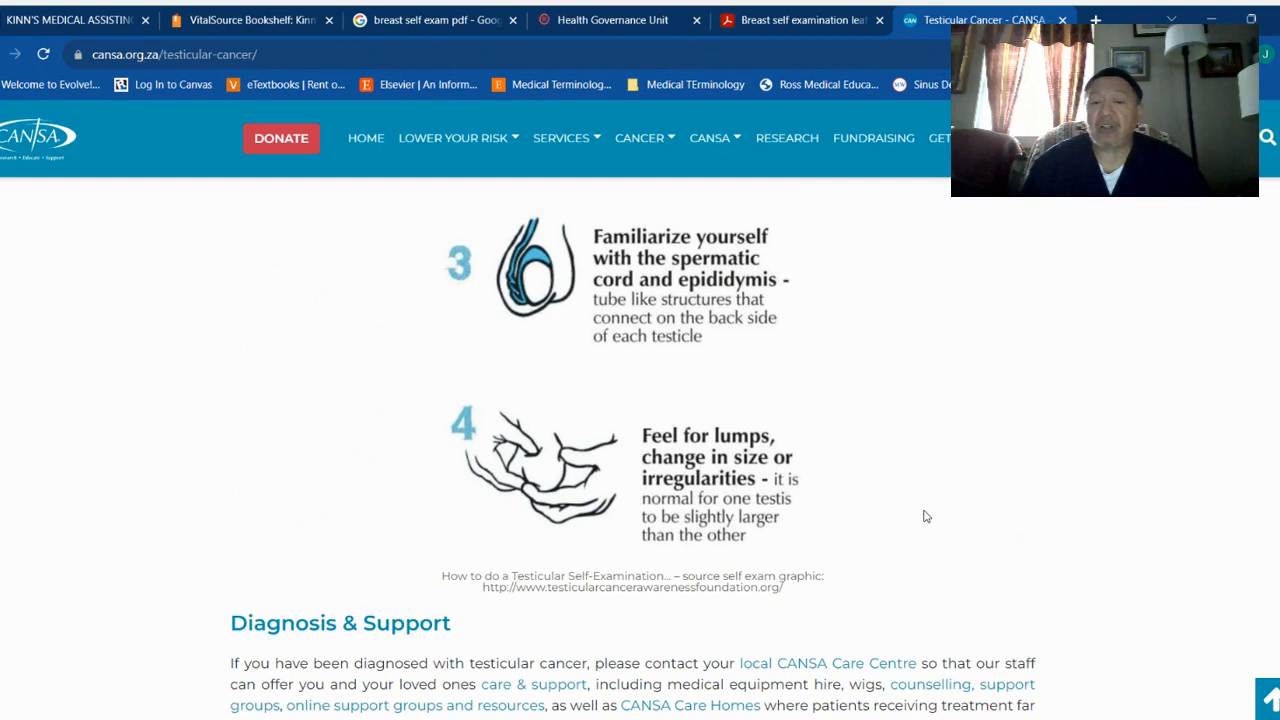
pyautogui.scroll(-3)
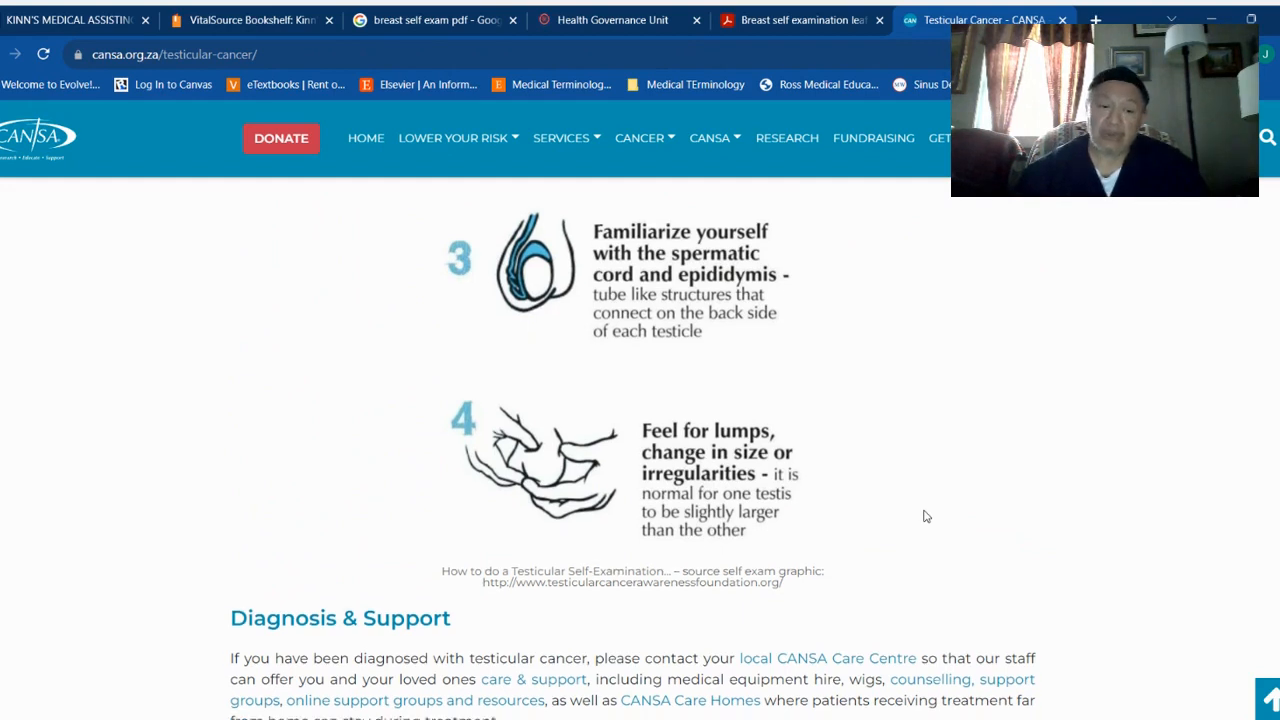
pyautogui.scroll(-3)
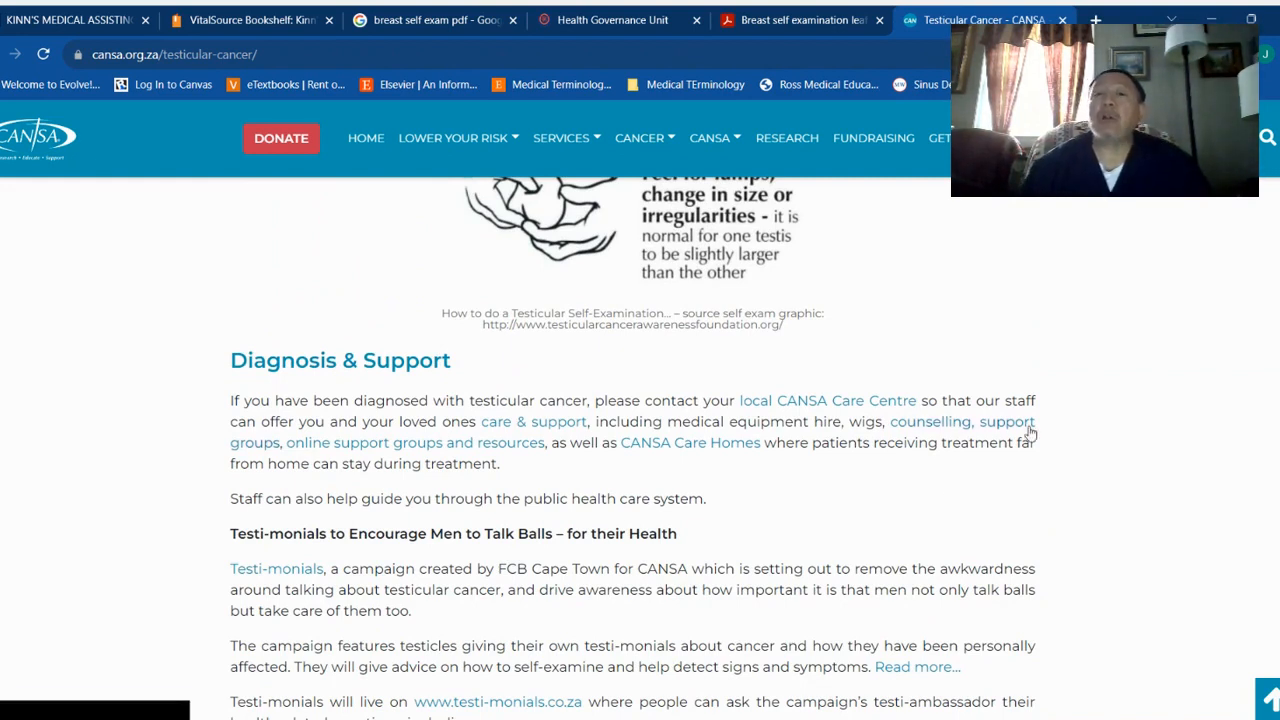
pyautogui.scroll(3)
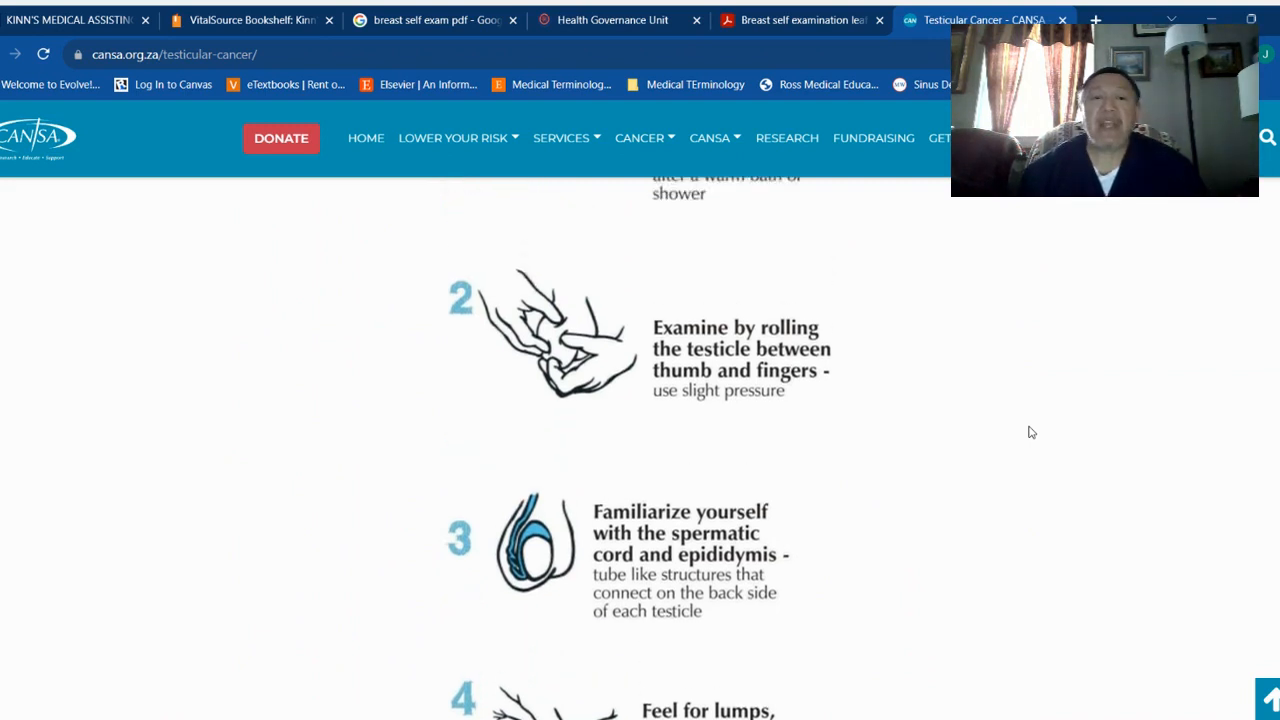
pyautogui.scroll(3)
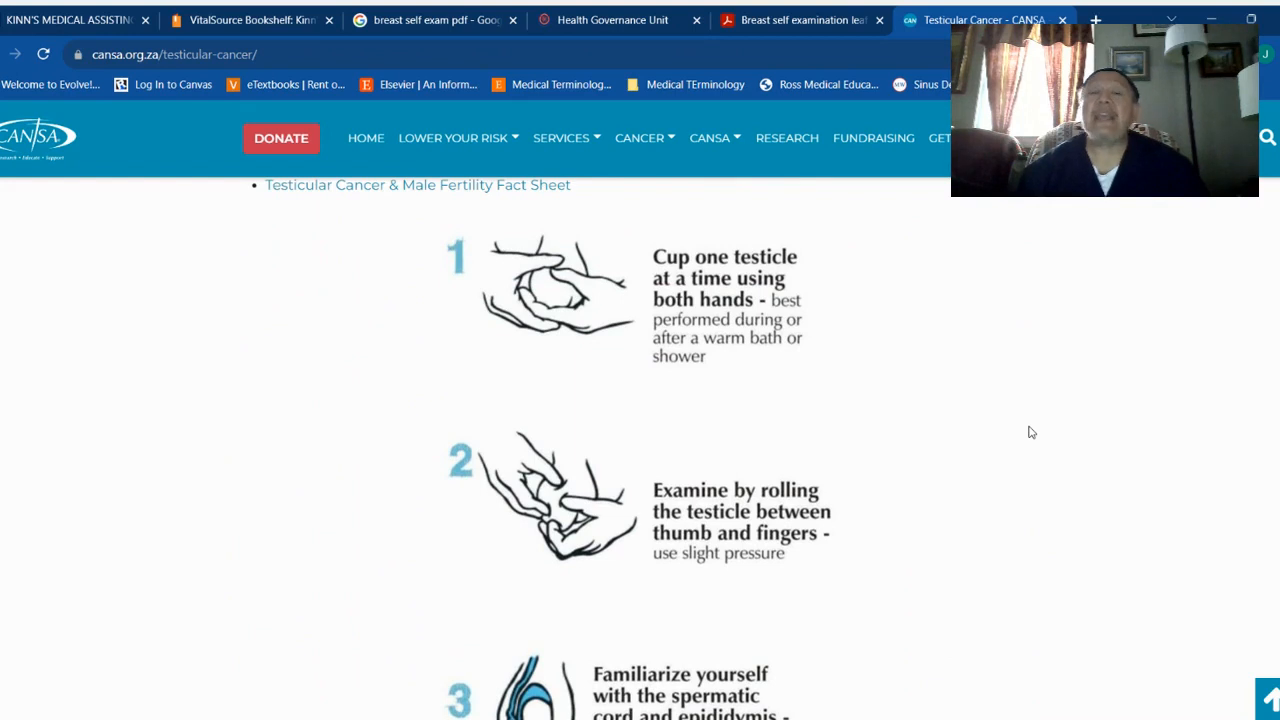
pyautogui.scroll(-3)
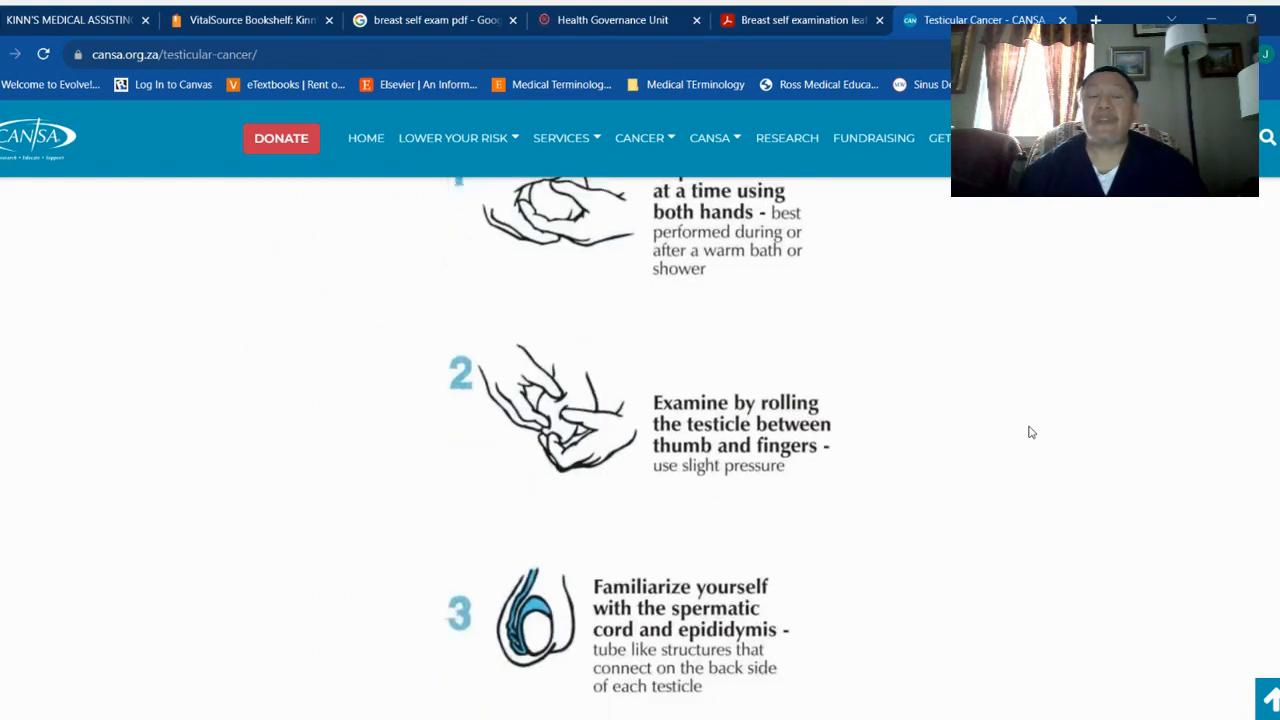
pyautogui.scroll(-3)
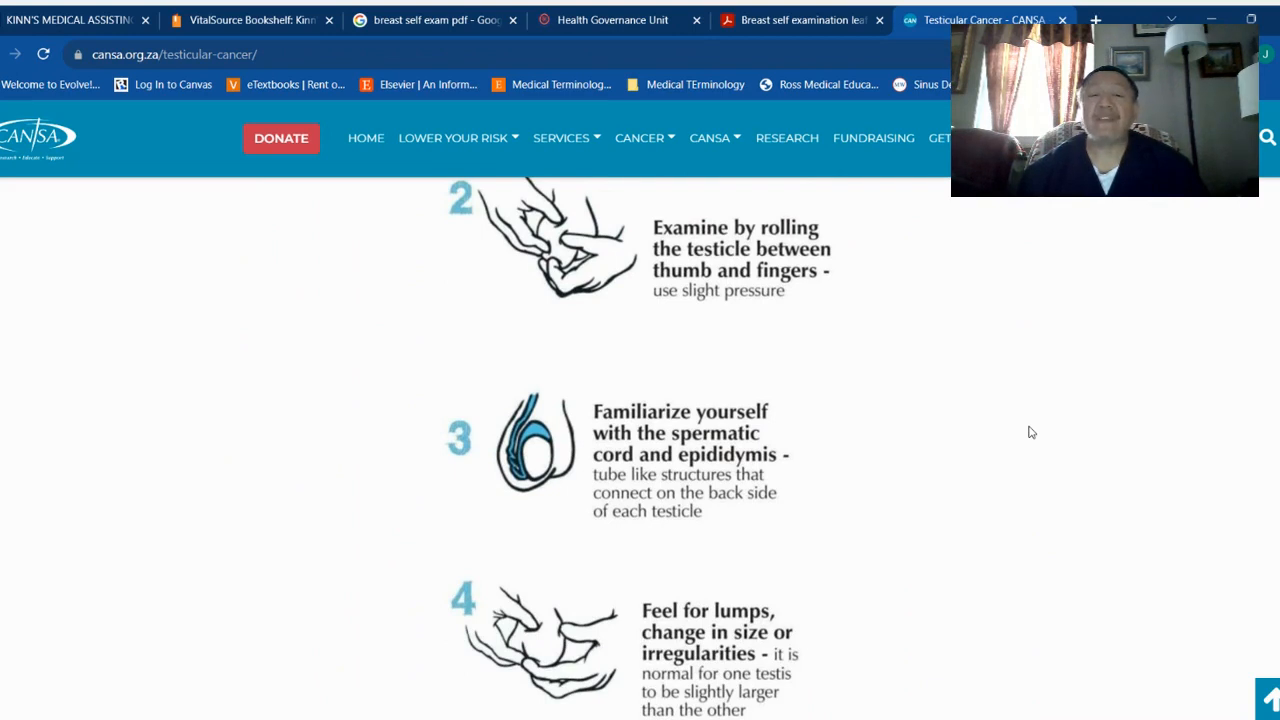
pyautogui.scroll(3)
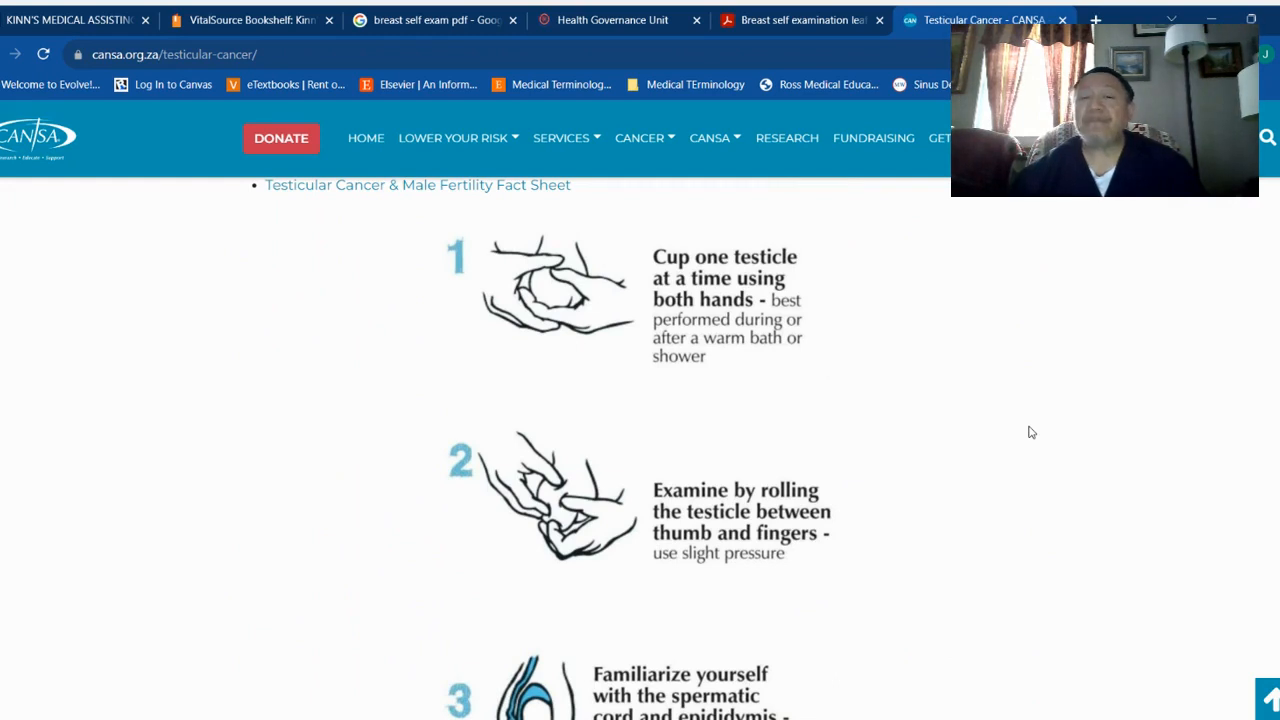
pyautogui.moveTo(1093, 434)
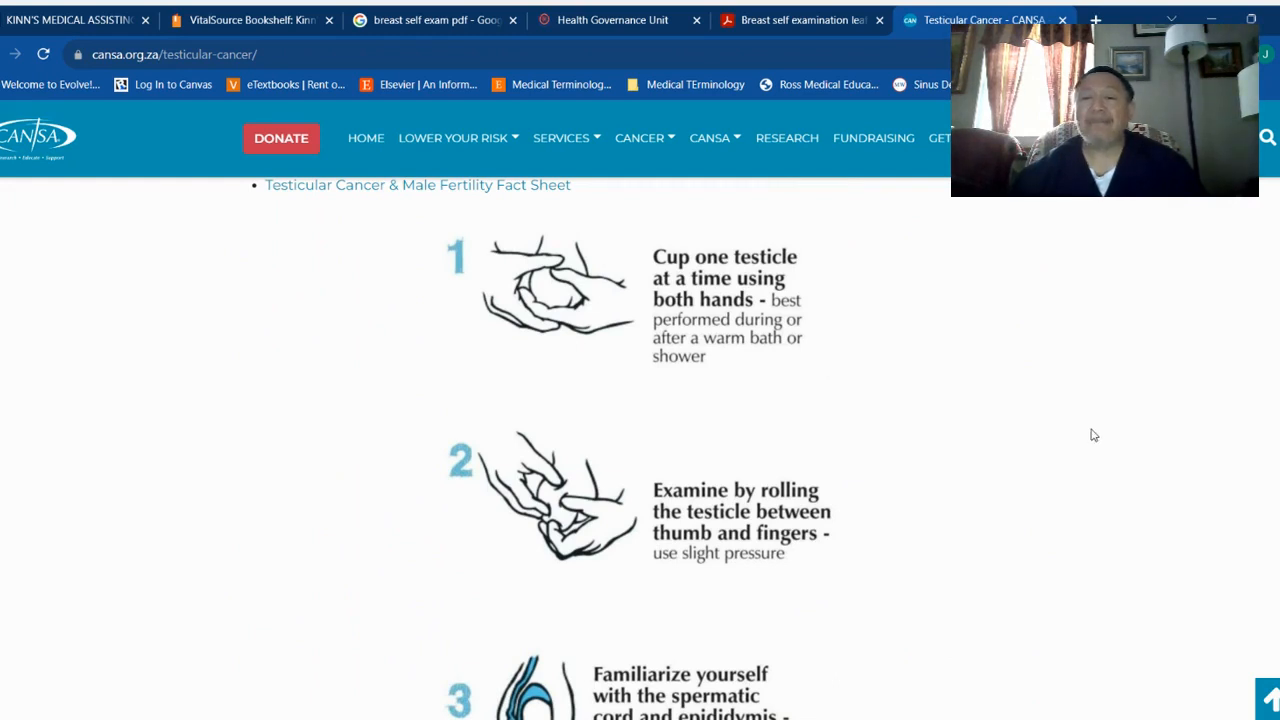